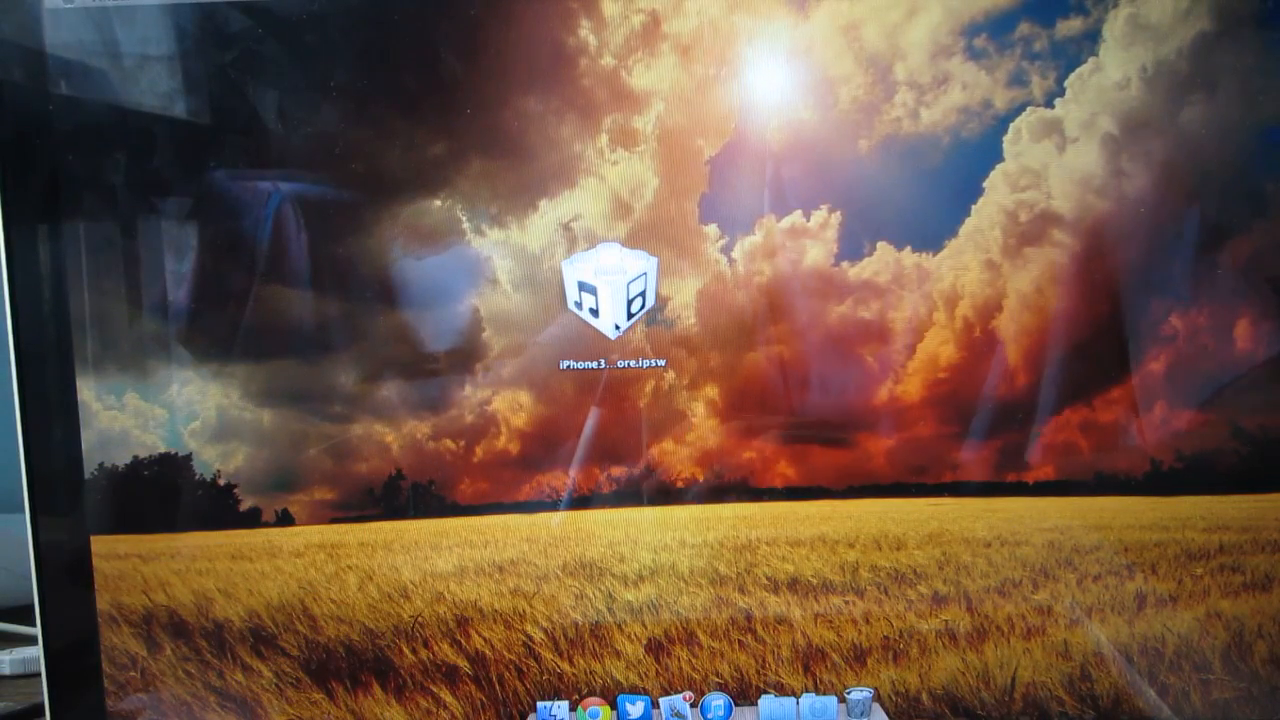
- Select the iPhone 3 restore .ipsw firmware file on the desktop
left_click(612, 300)
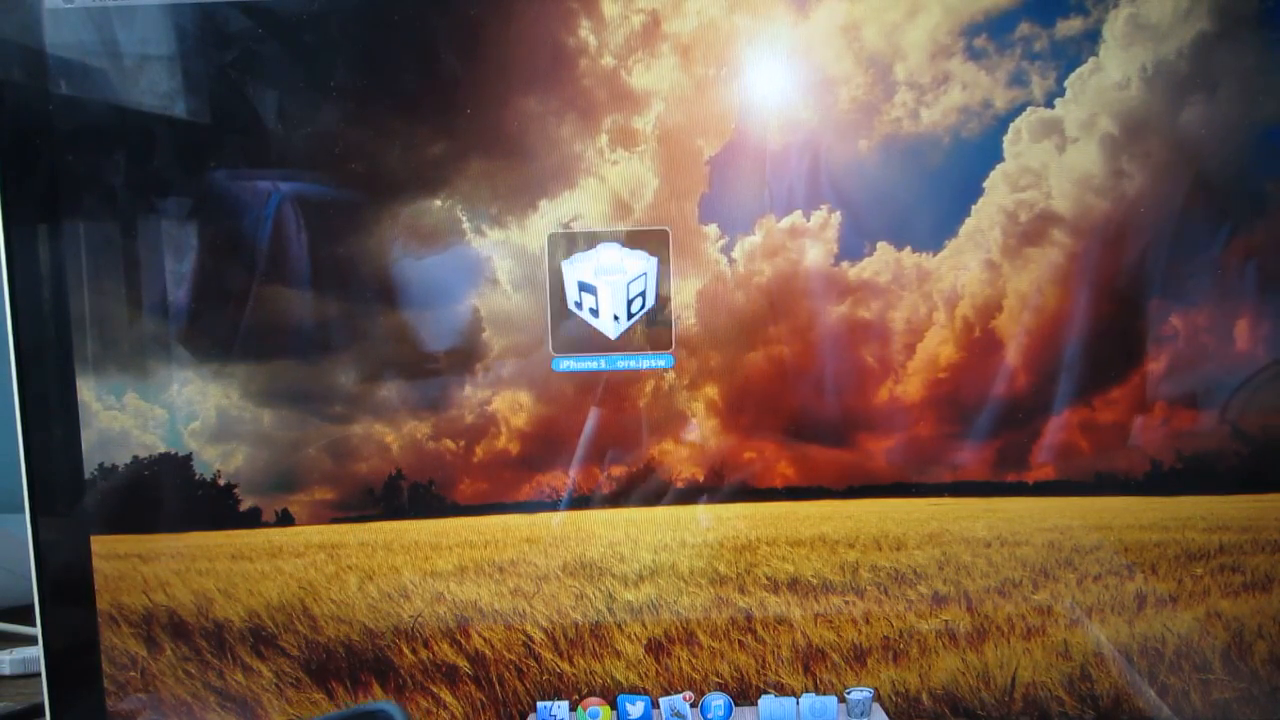